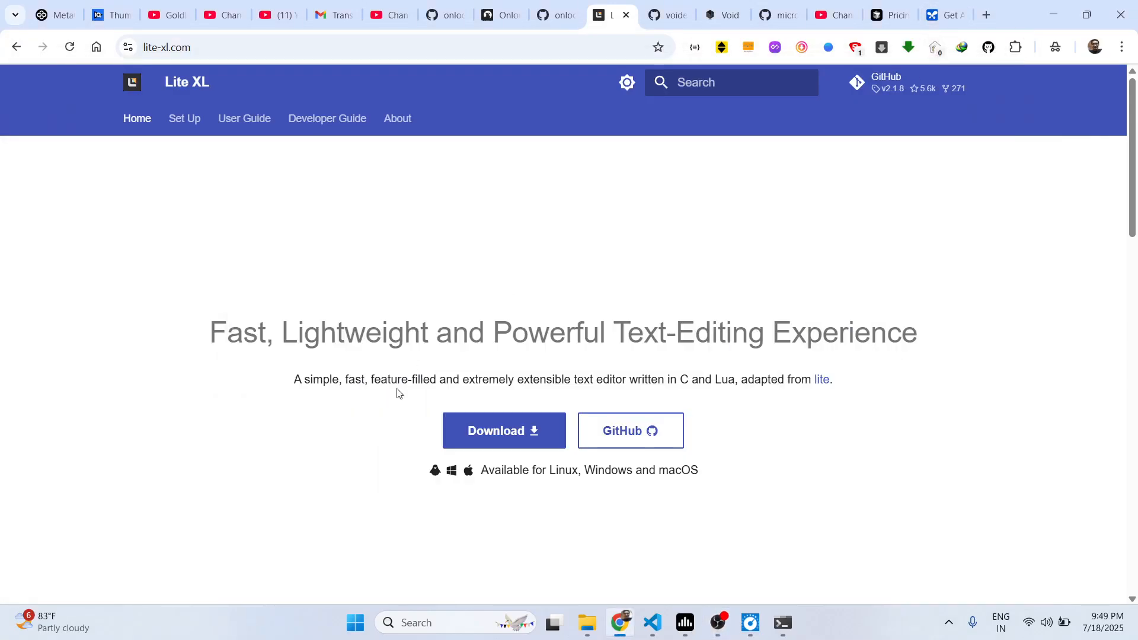
mouse_move(119, 15)
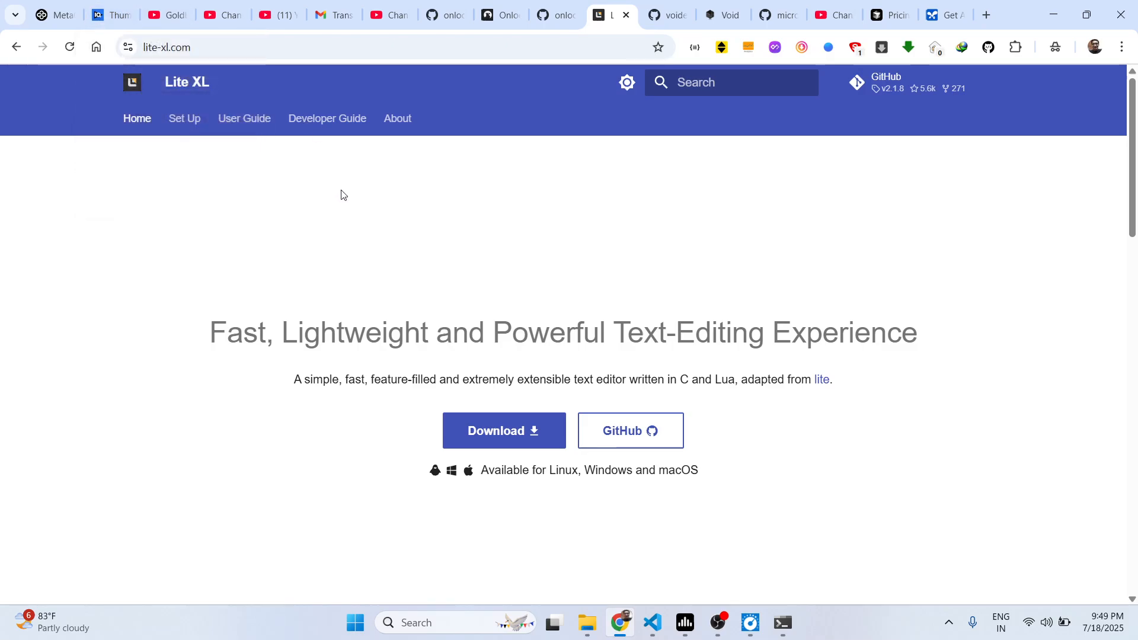
- Browse the lite-xl.com homepage in Chrome
left_click(274, 47)
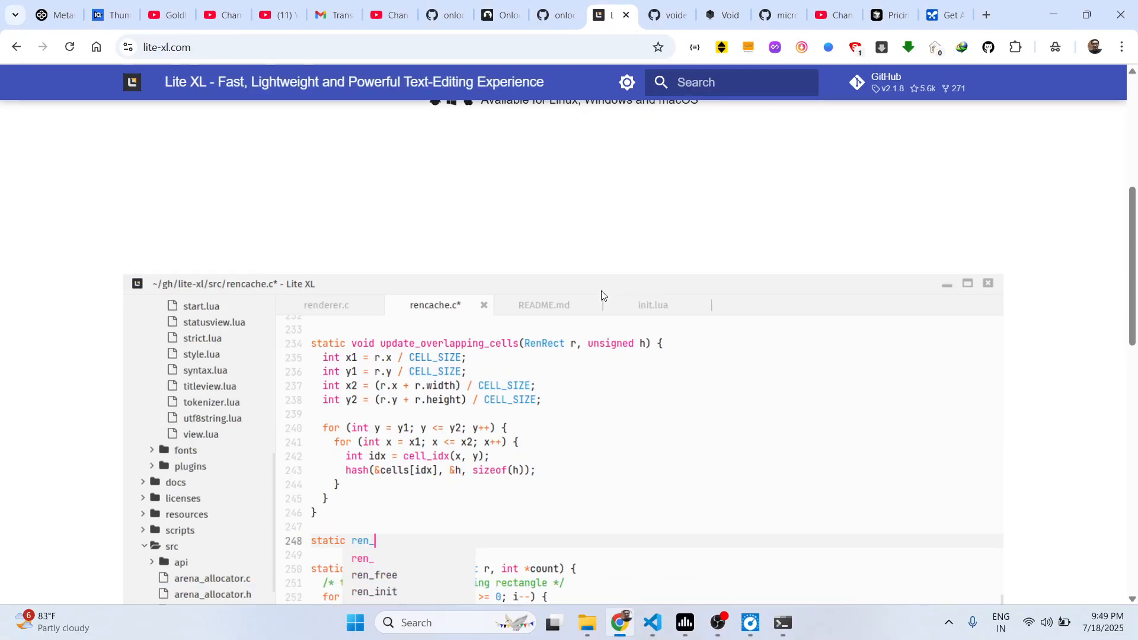
scroll("down", 3)
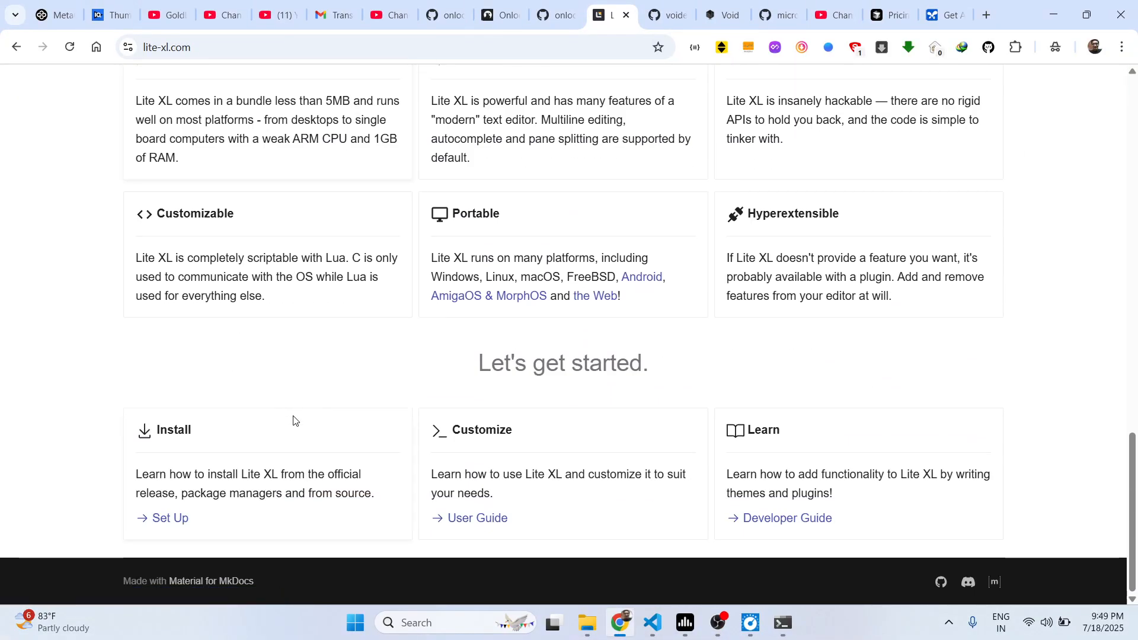
scroll("up", 3)
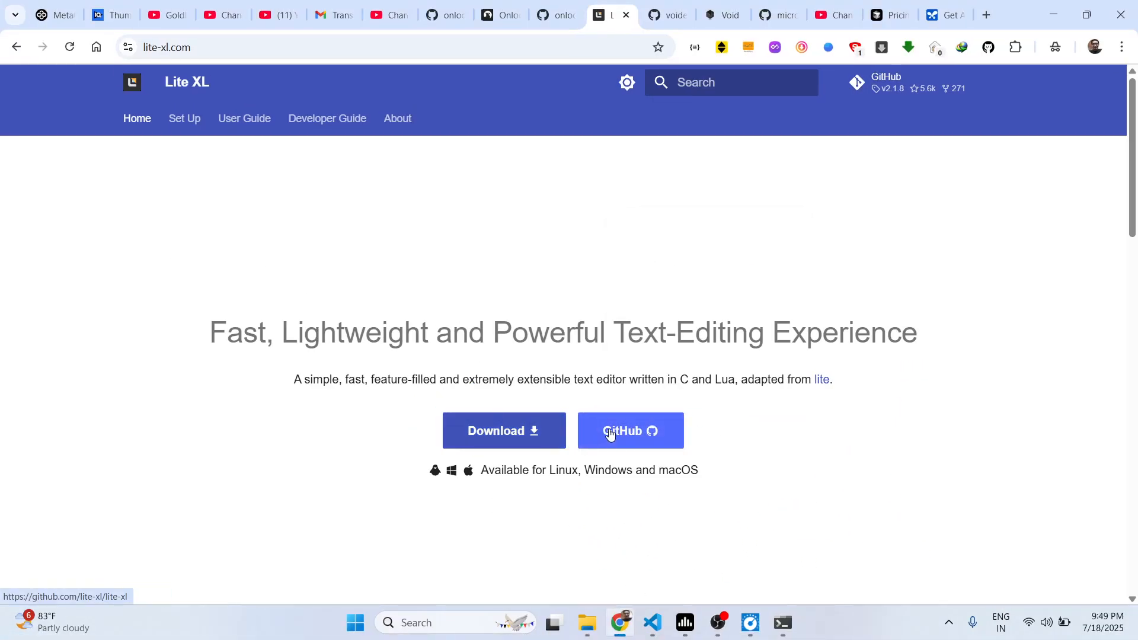
left_click(630, 431)
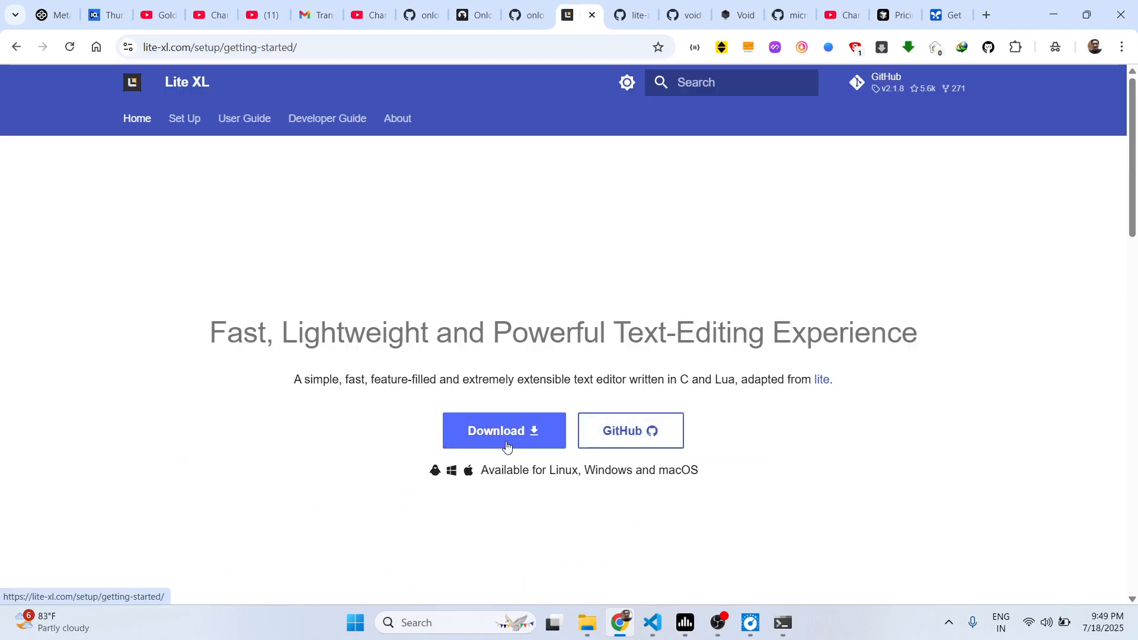
- Download the Lite XL 64-bit Windows installer and open its containing folder
left_click(504, 431)
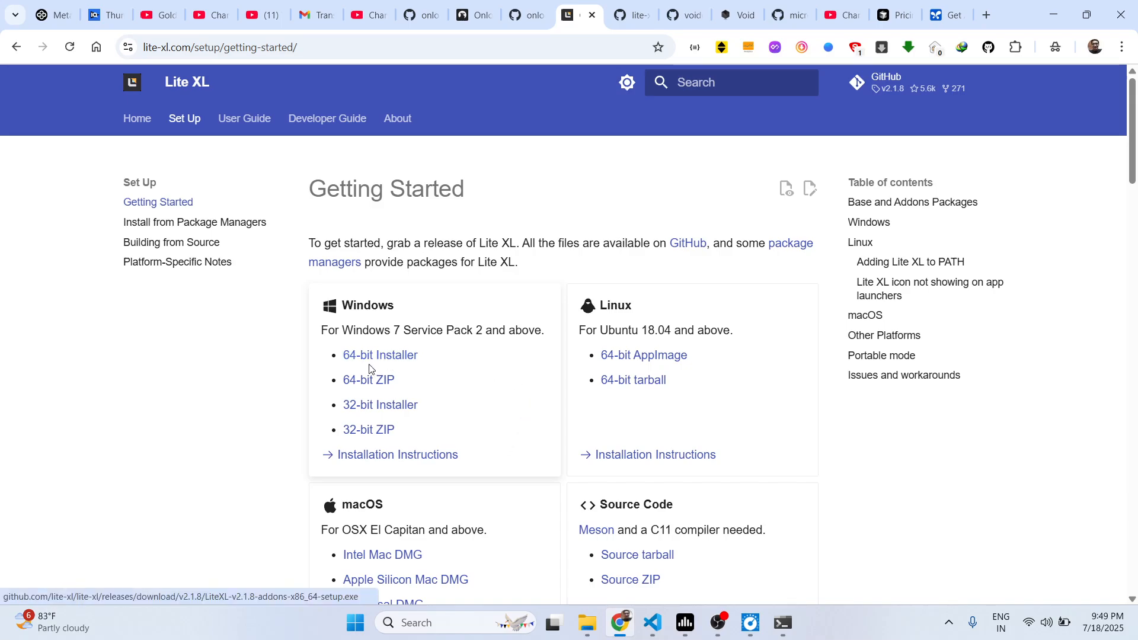
mouse_move(408, 360)
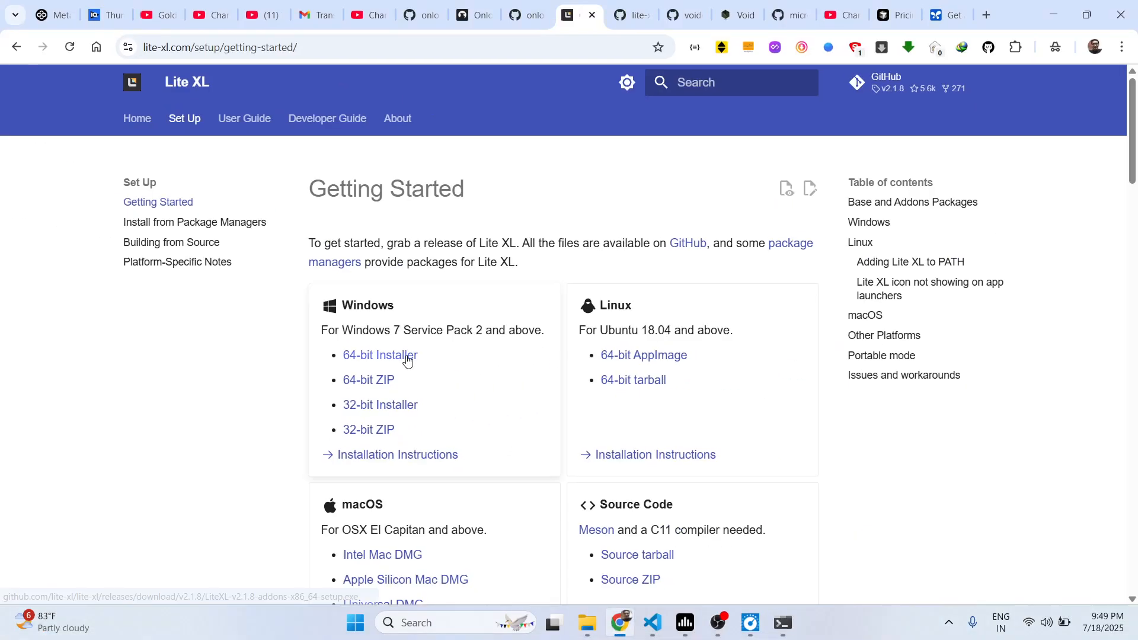
left_click(380, 355)
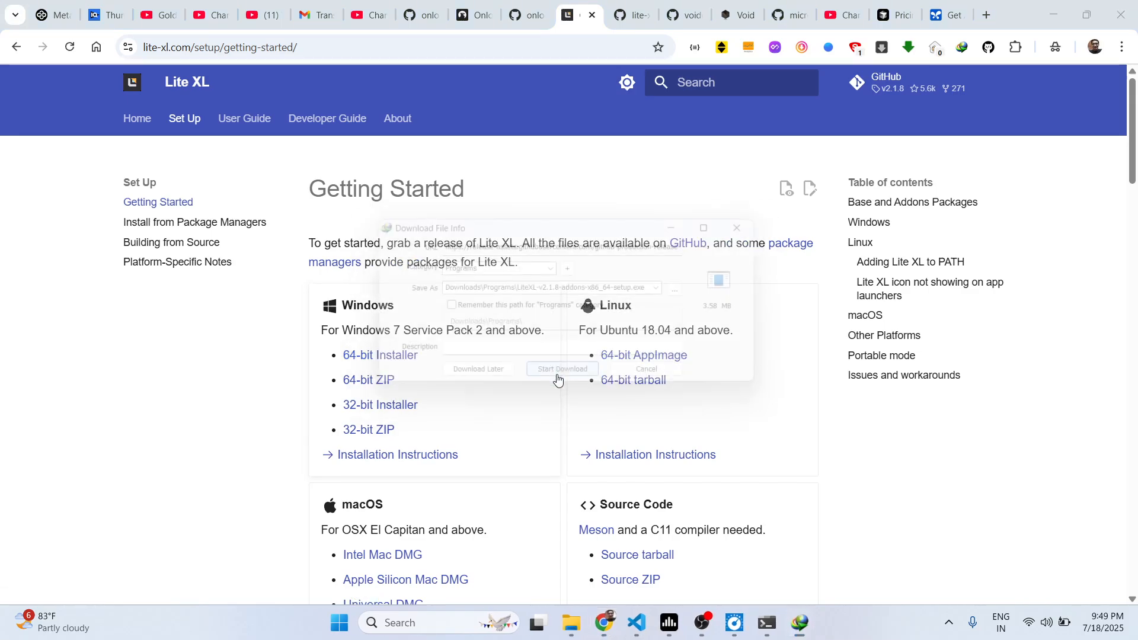
left_click(561, 369)
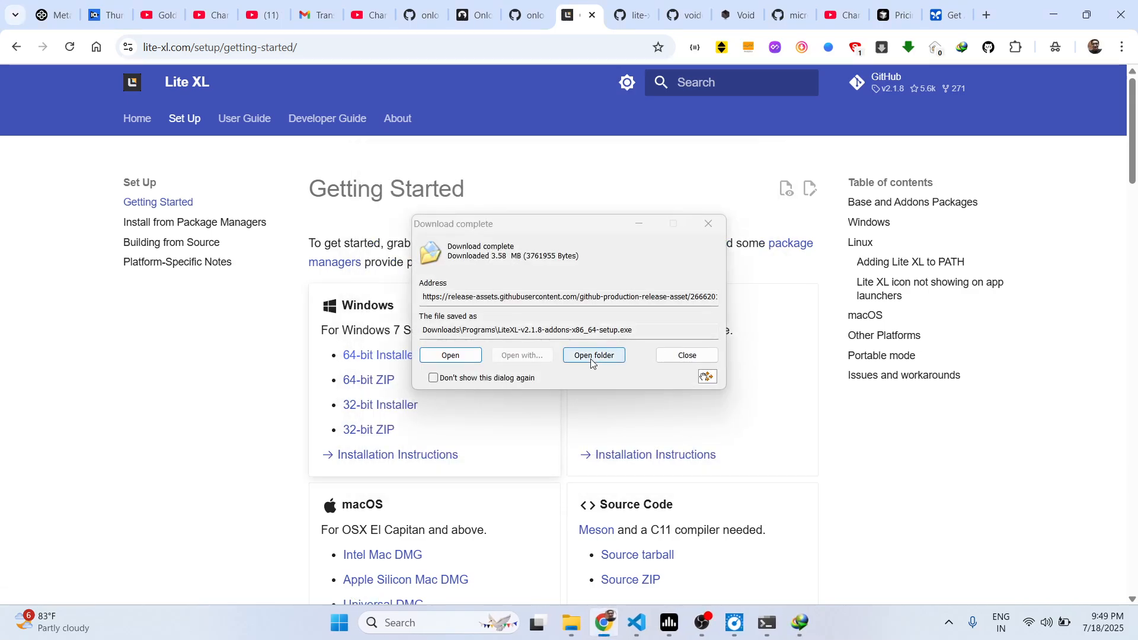
left_click(593, 355)
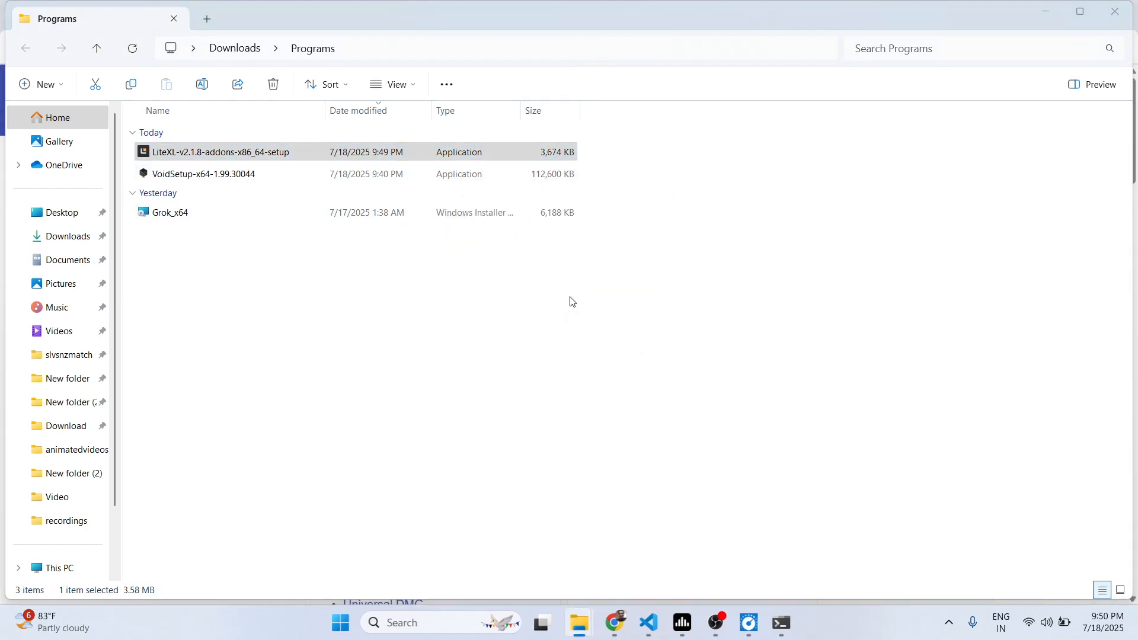
- Install Lite XL with the default location and tasks, launching the editor at Finish
double_click(220, 151)
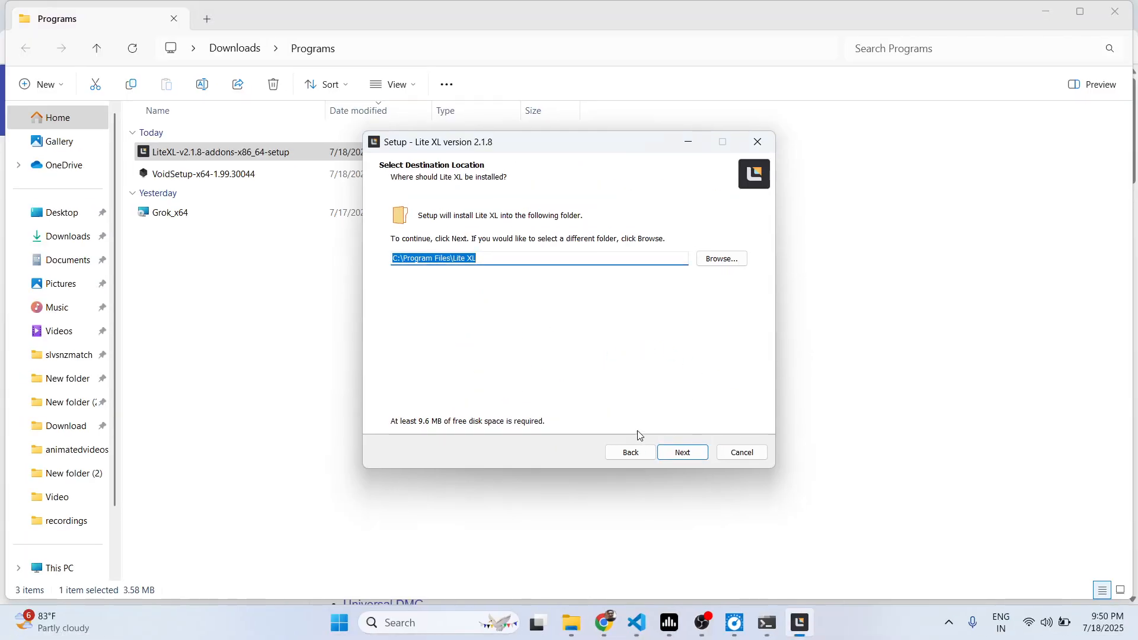
left_click(682, 453)
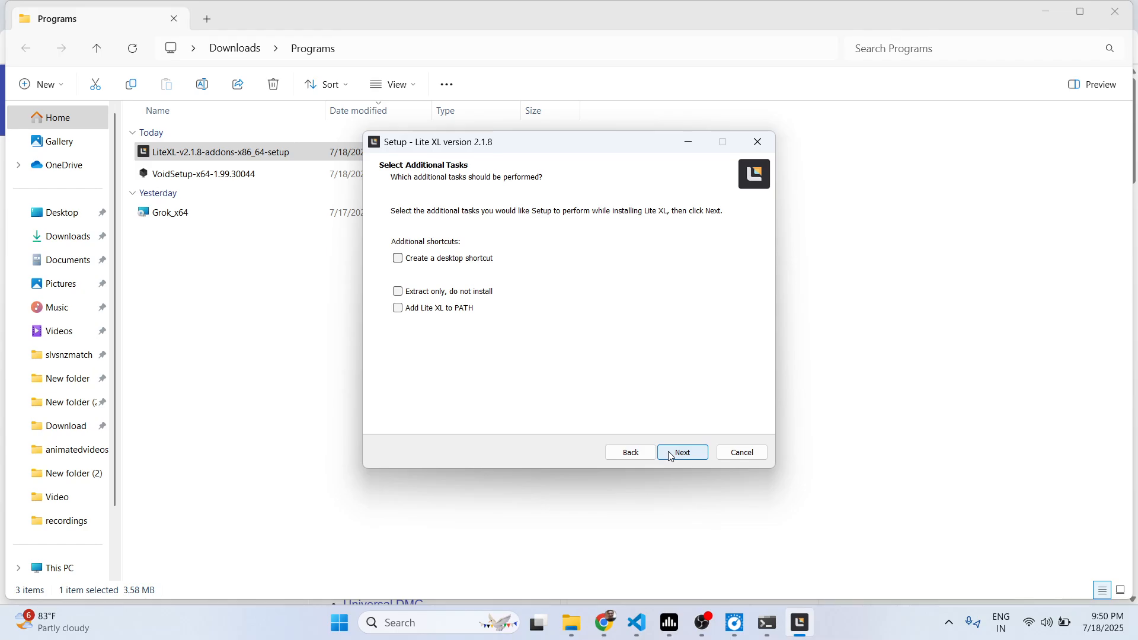
left_click(682, 452)
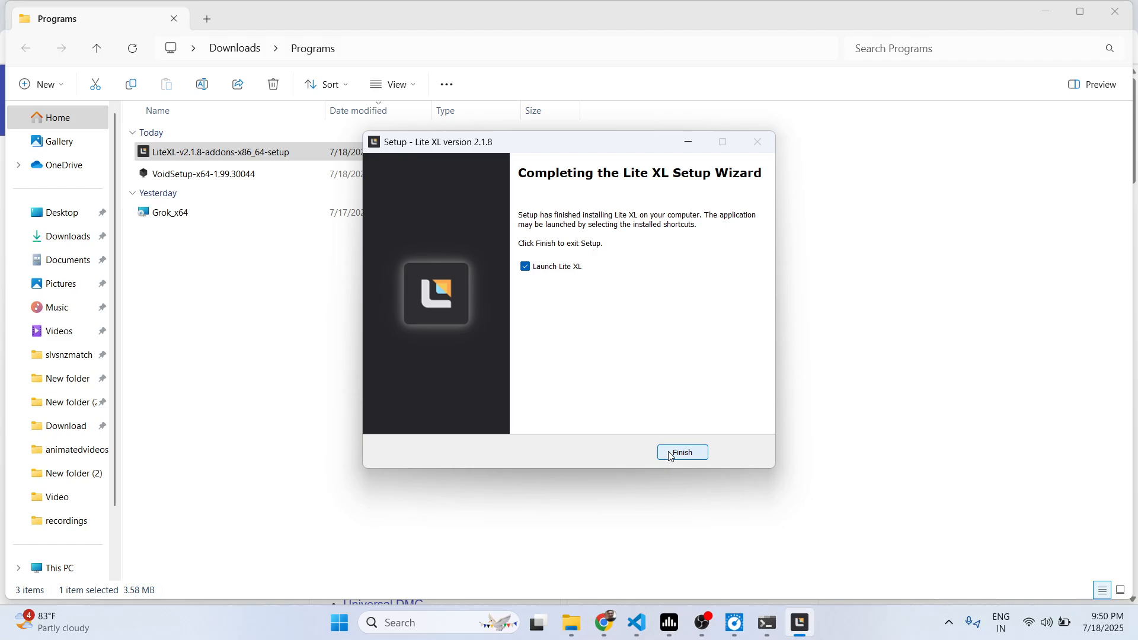
left_click(682, 452)
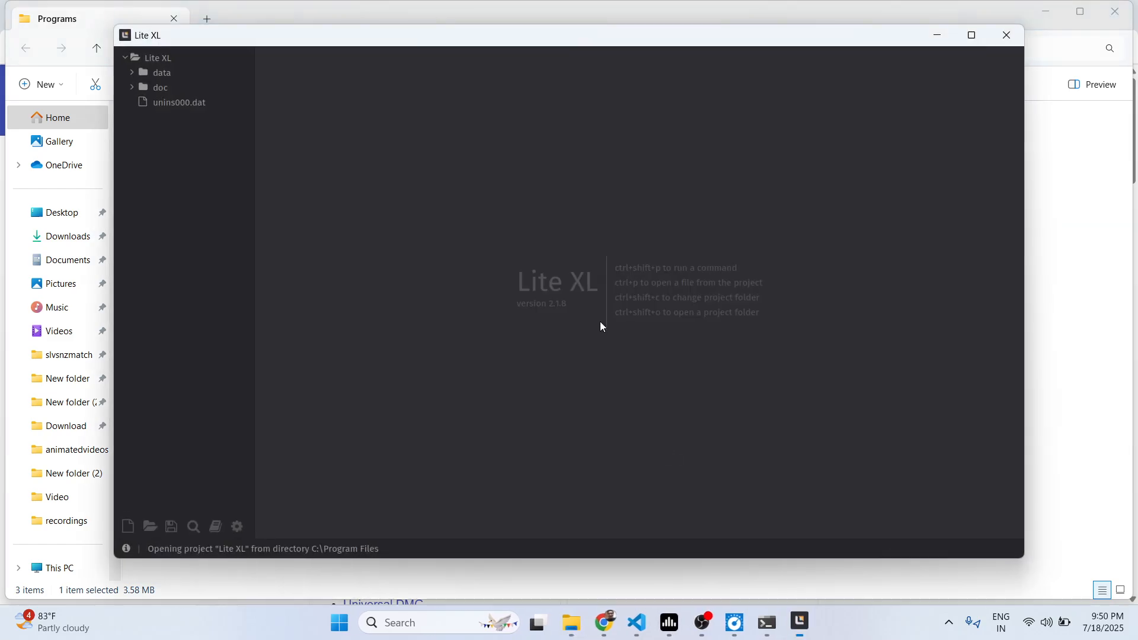
mouse_move(971, 35)
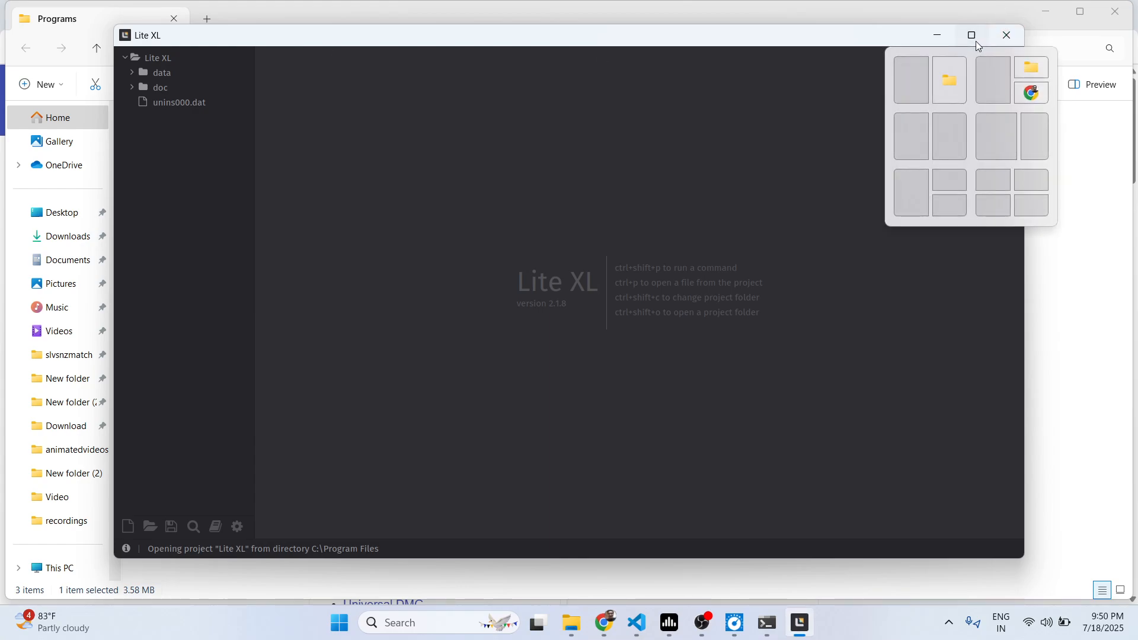
- Maximize Lite XL, open data/colors/abyss.lua, and close the empty unsaved tab
left_click(971, 34)
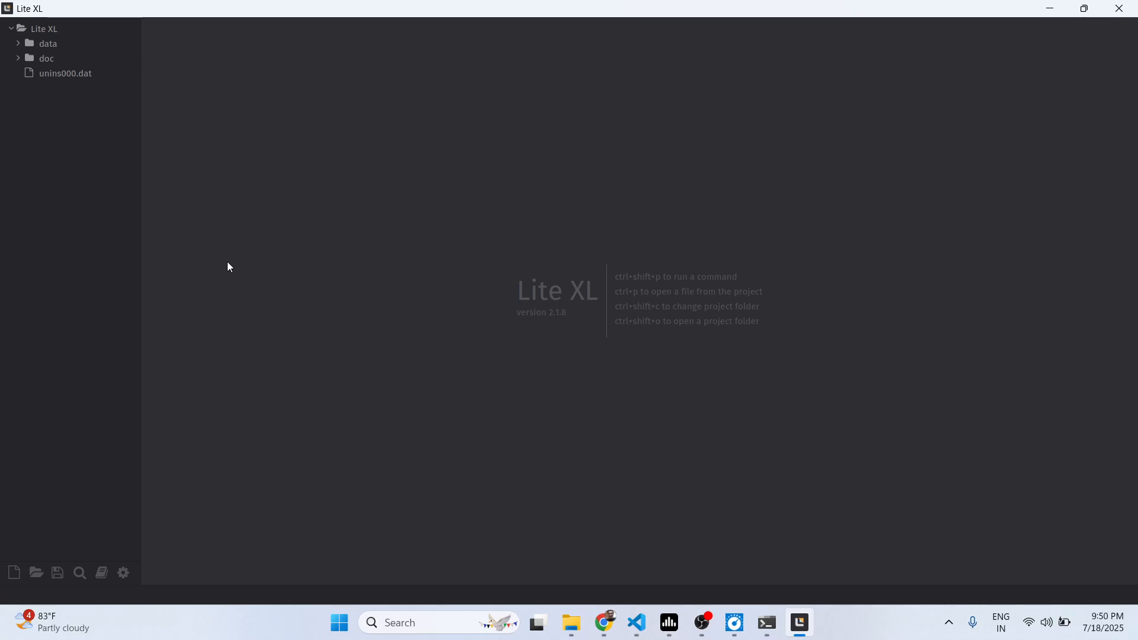
mouse_move(191, 362)
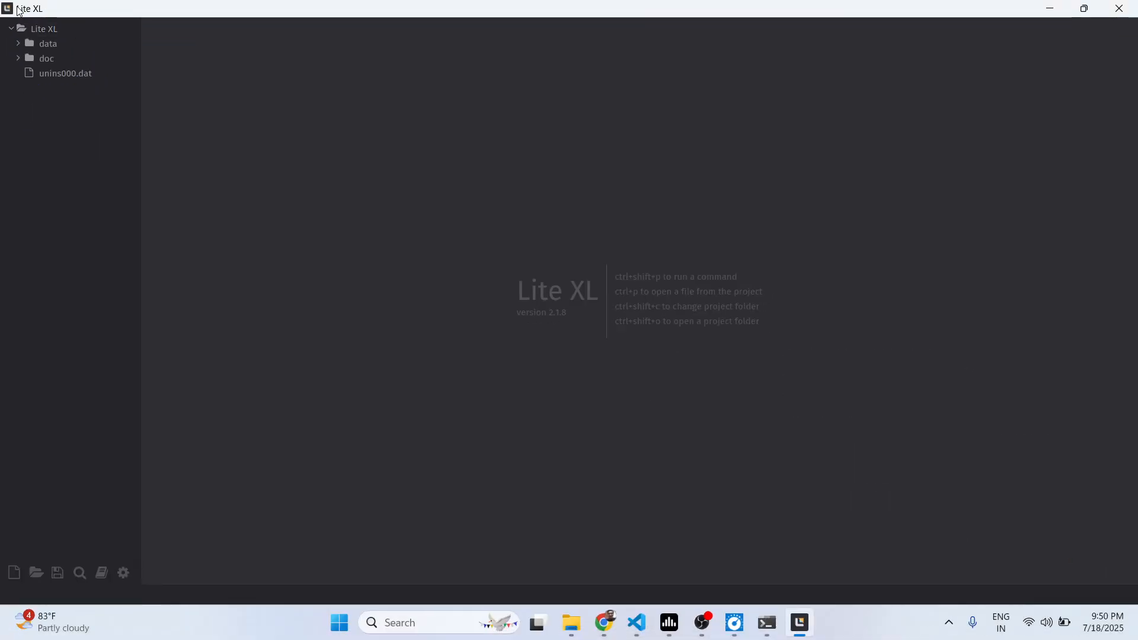
left_click(48, 43)
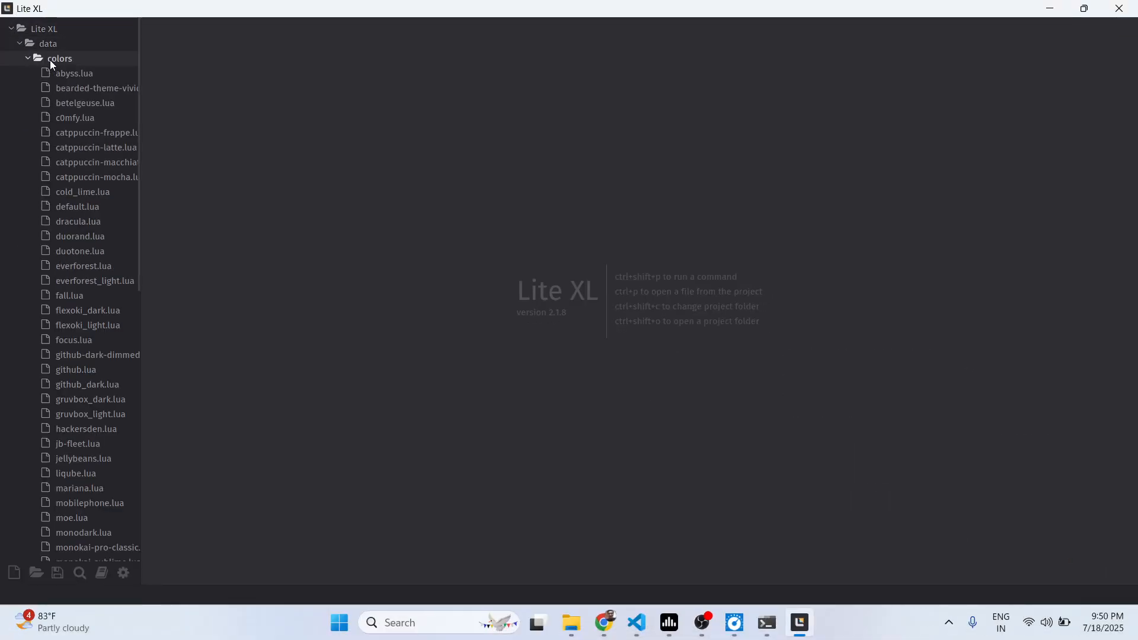
double_click(72, 73)
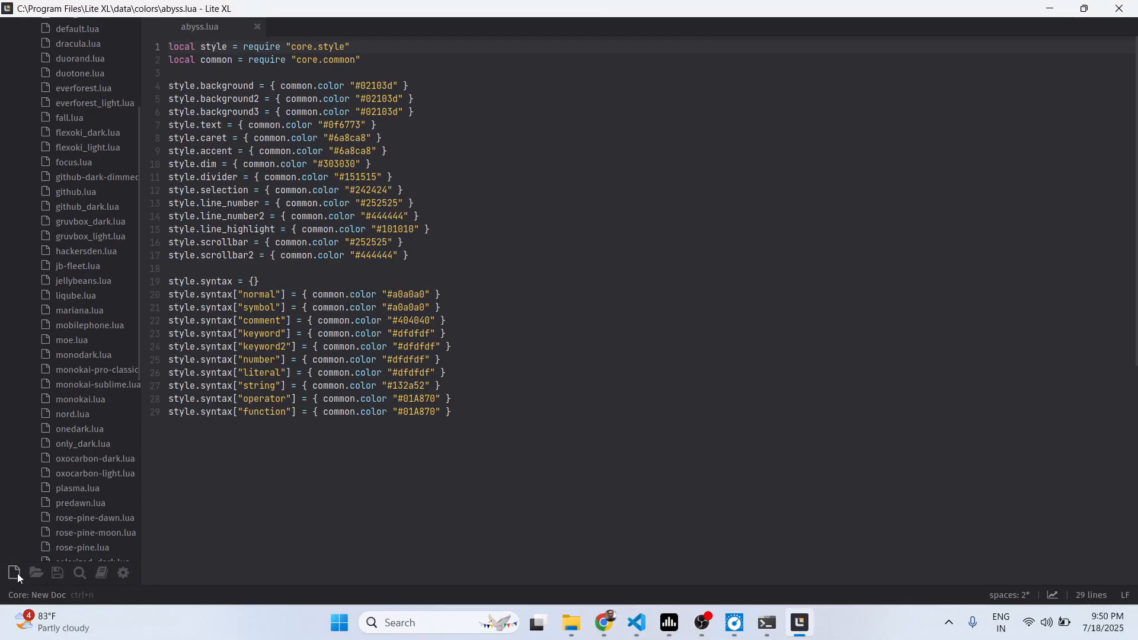
left_click(13, 573)
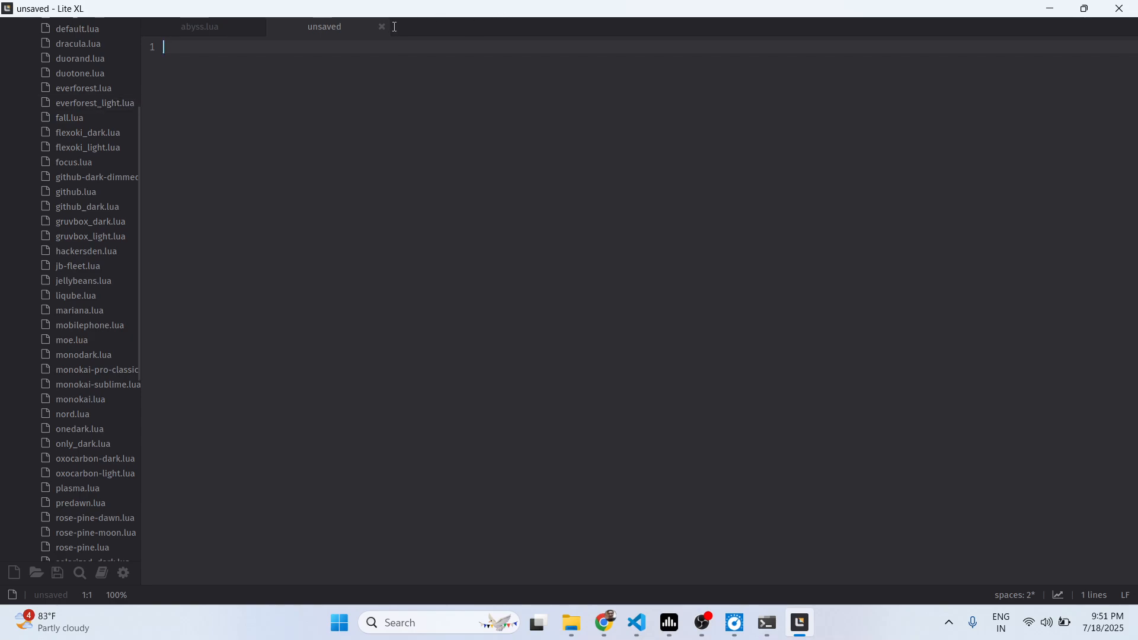
left_click(200, 26)
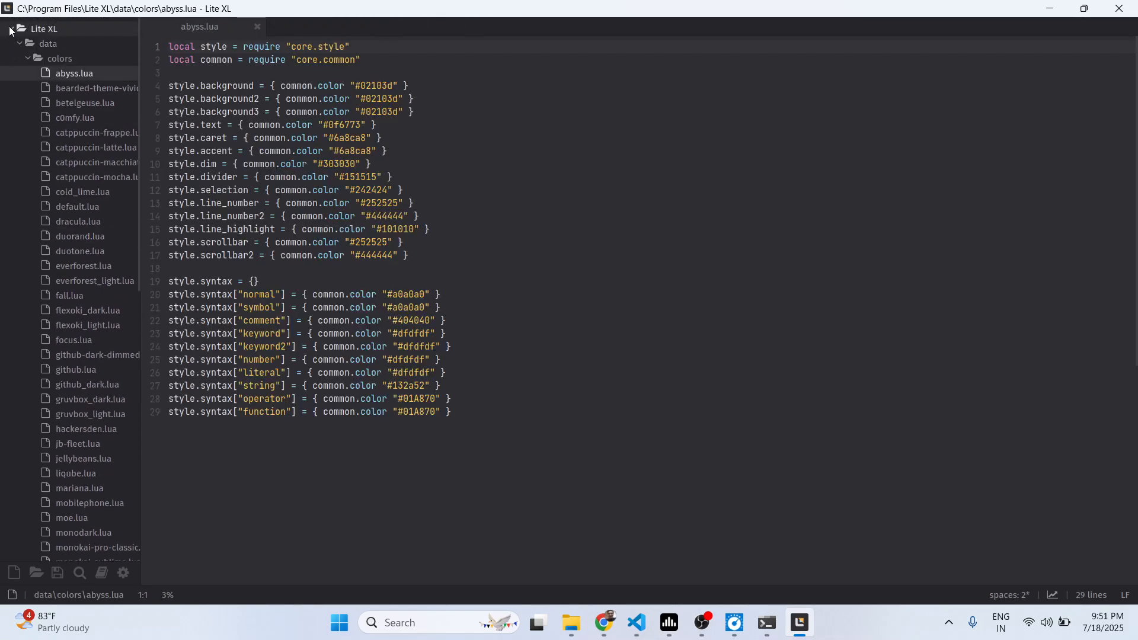
- Collapse the project tree and open Settings from the sidebar gear icon
left_click(9, 29)
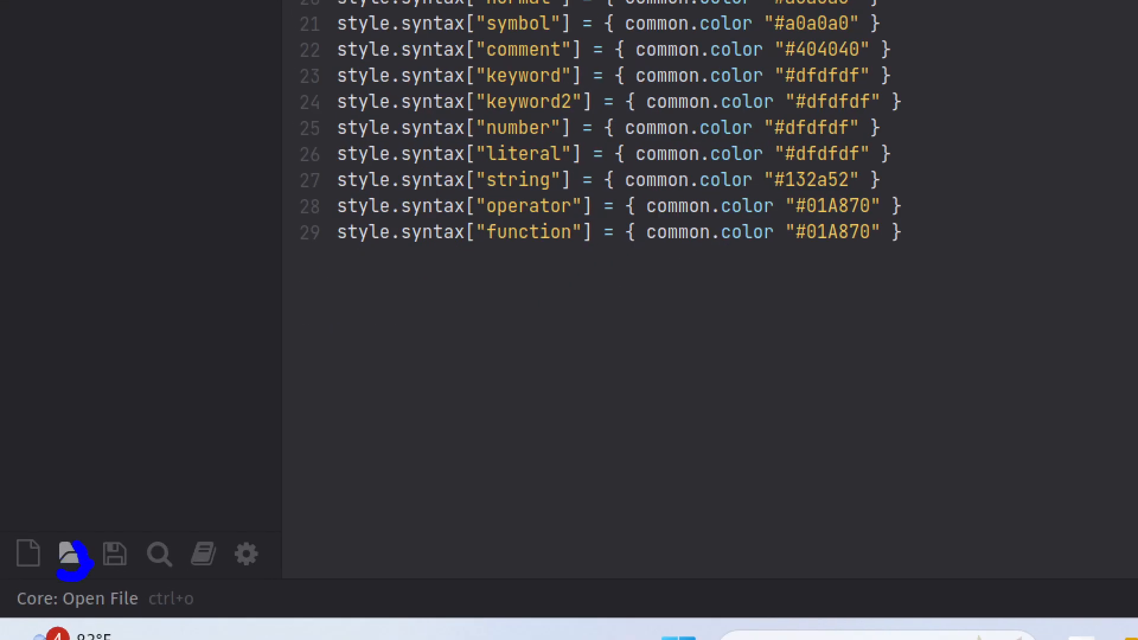
left_click(67, 553)
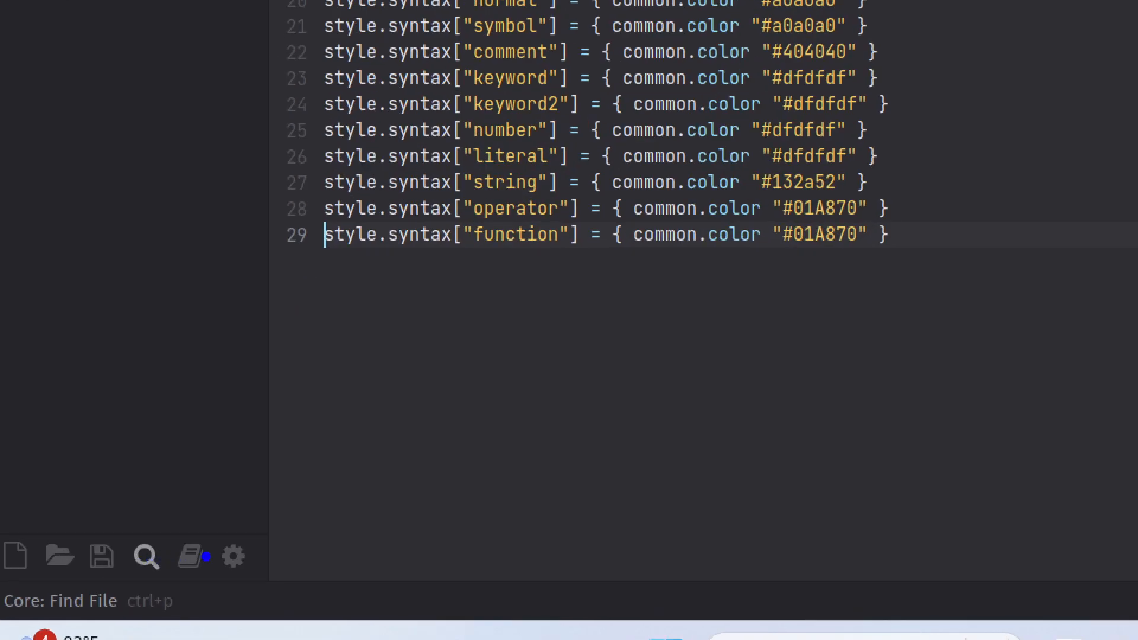
left_click(233, 556)
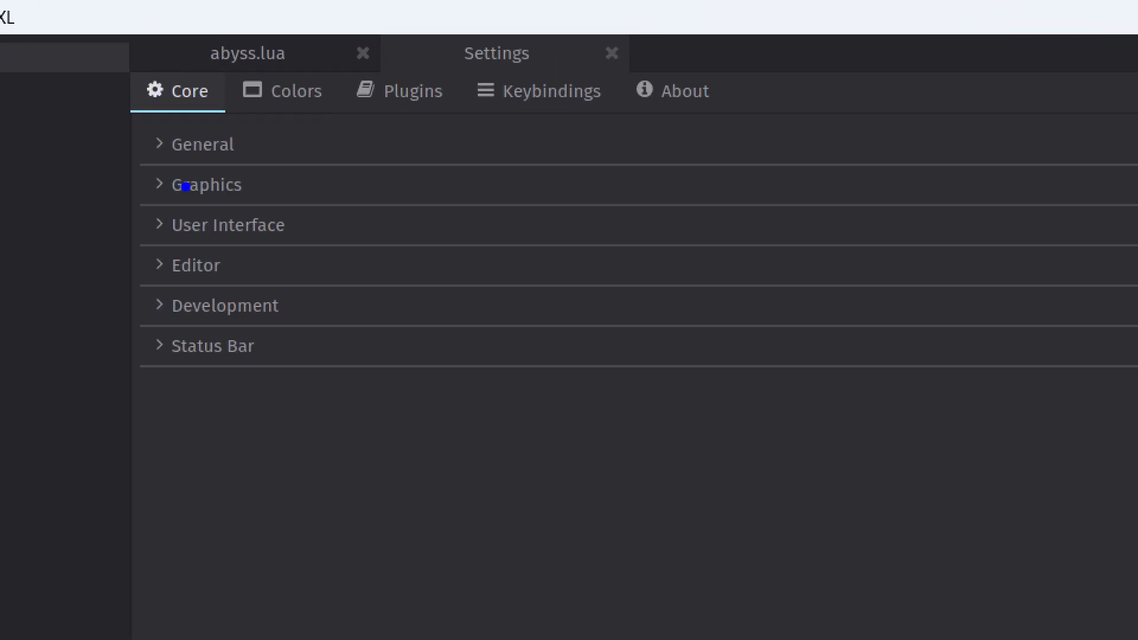
- Expand General, view the Plugins, Keybindings, About and Colors tabs, then return to Core
left_click(203, 144)
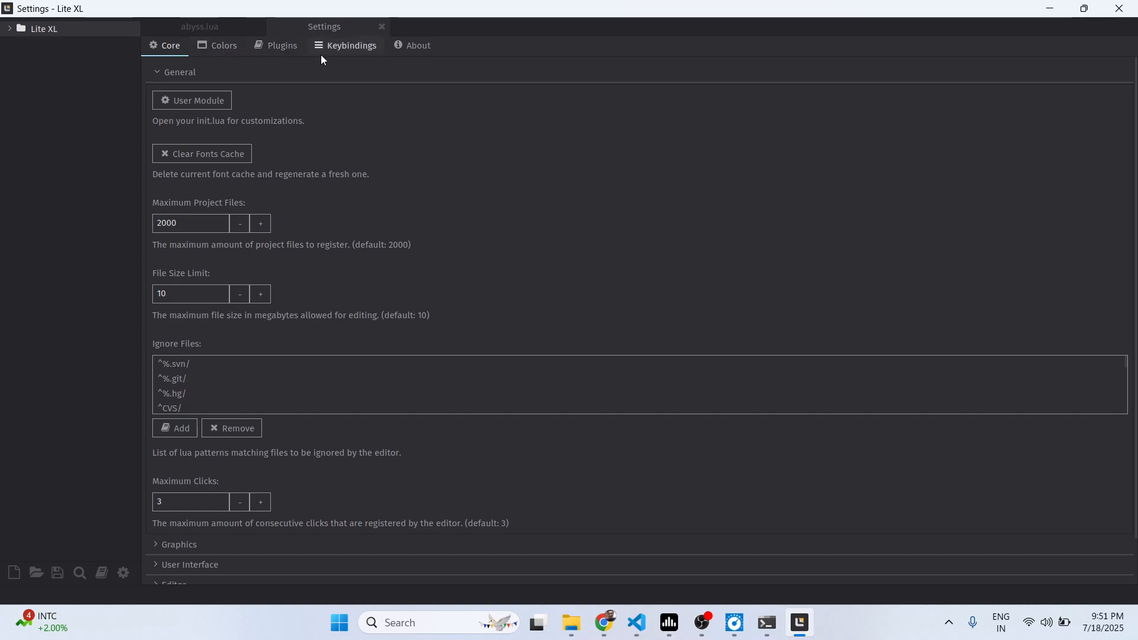
left_click(282, 45)
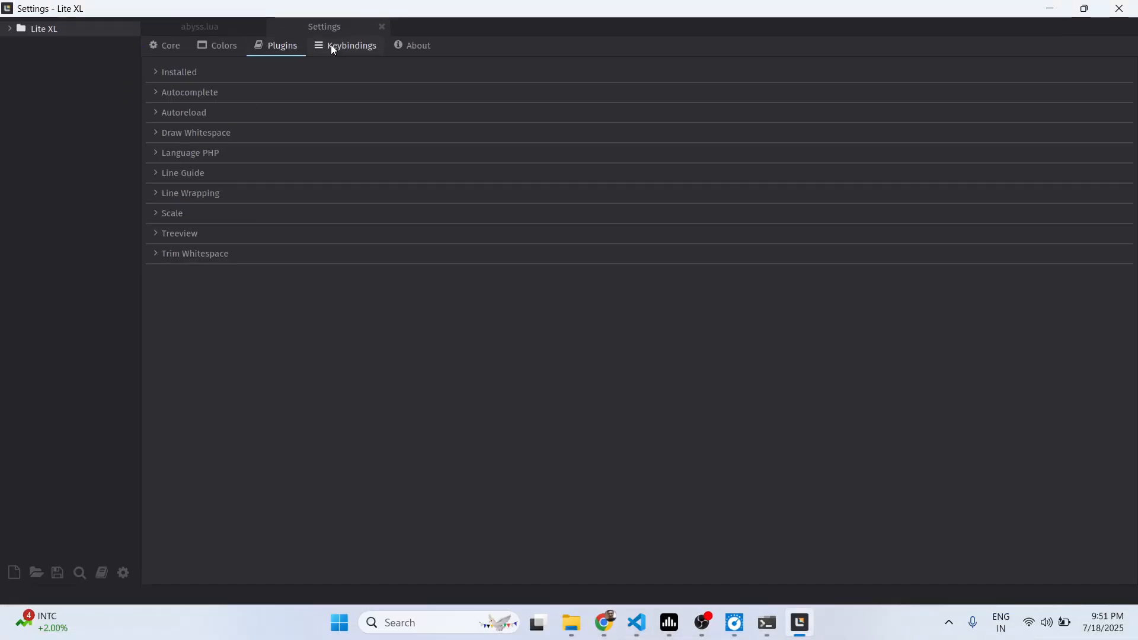
left_click(352, 45)
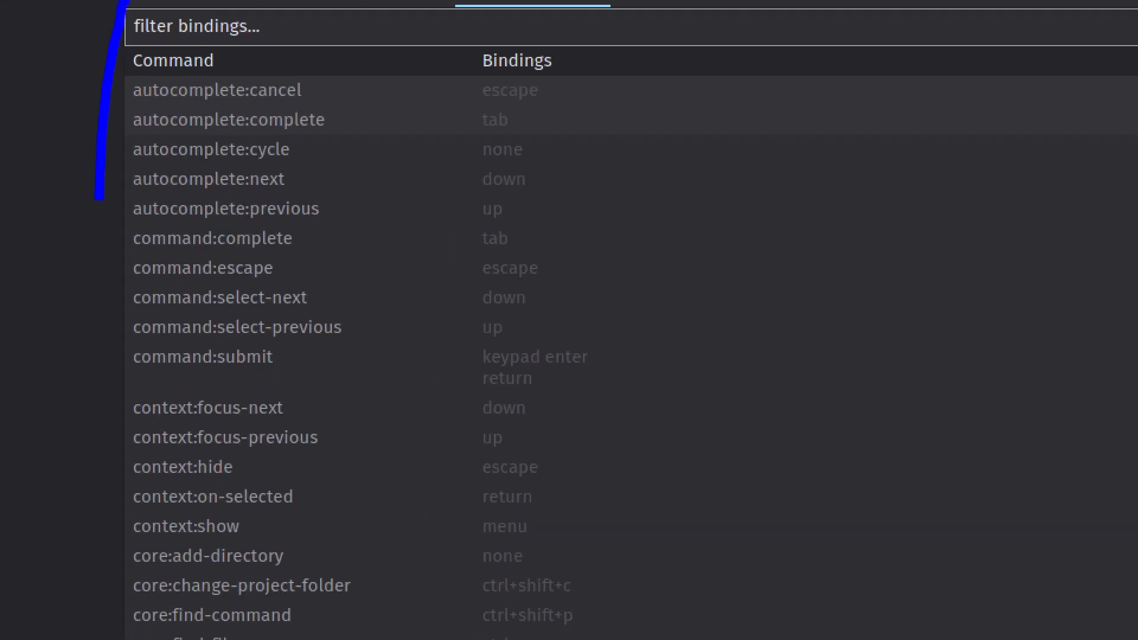
left_click(417, 45)
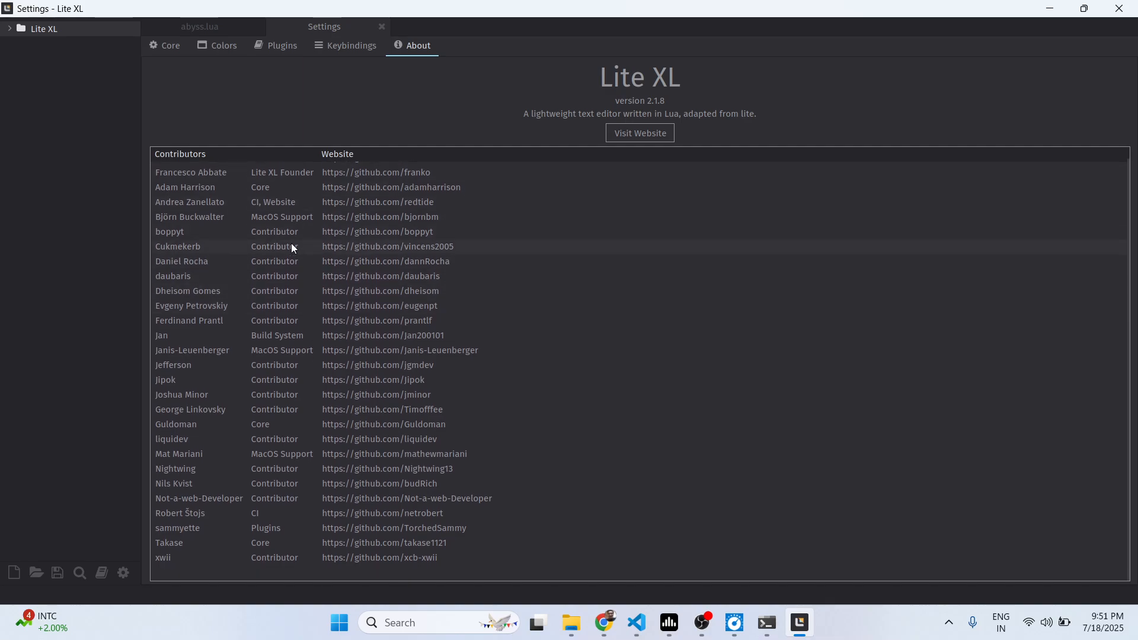
left_click(345, 45)
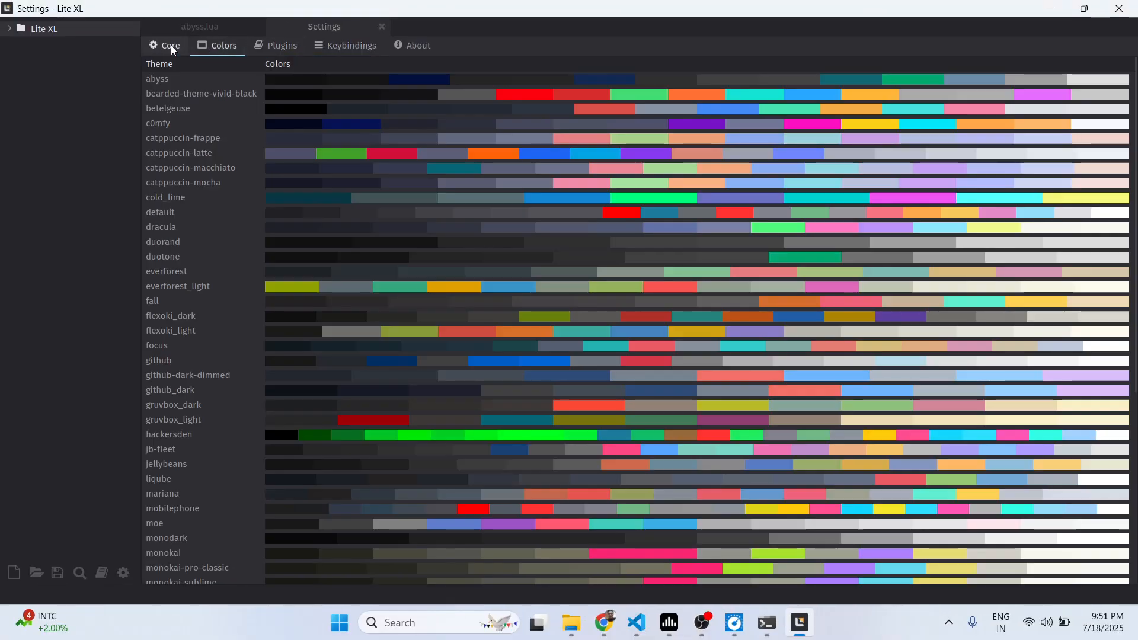
left_click(170, 46)
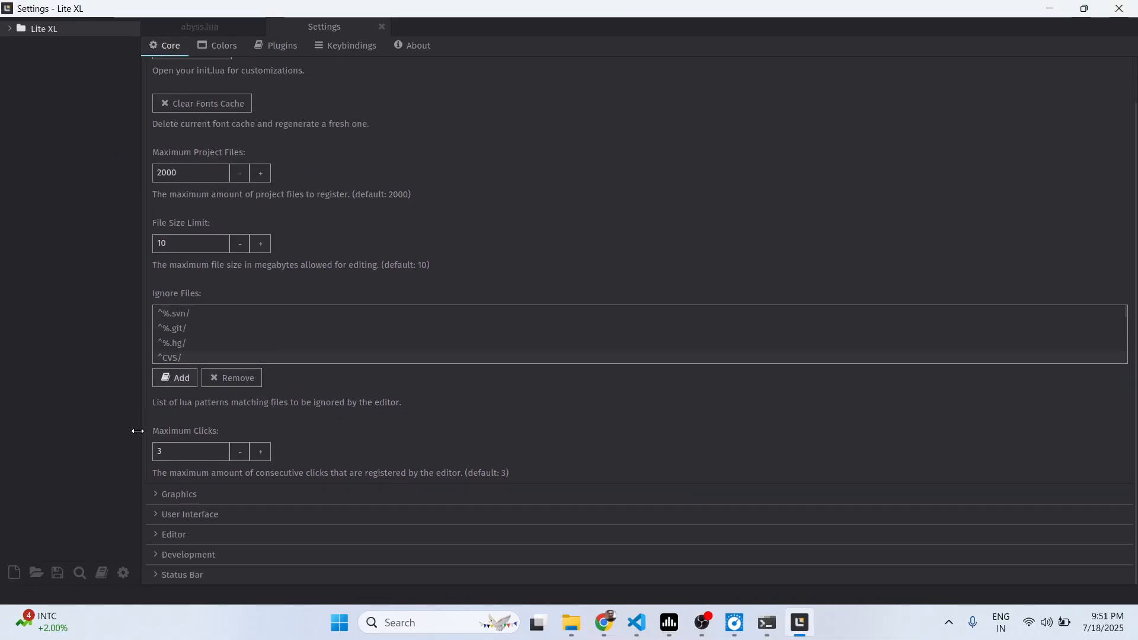
- Expand the Graphics and Development settings groups, then create a new empty document
left_click(179, 493)
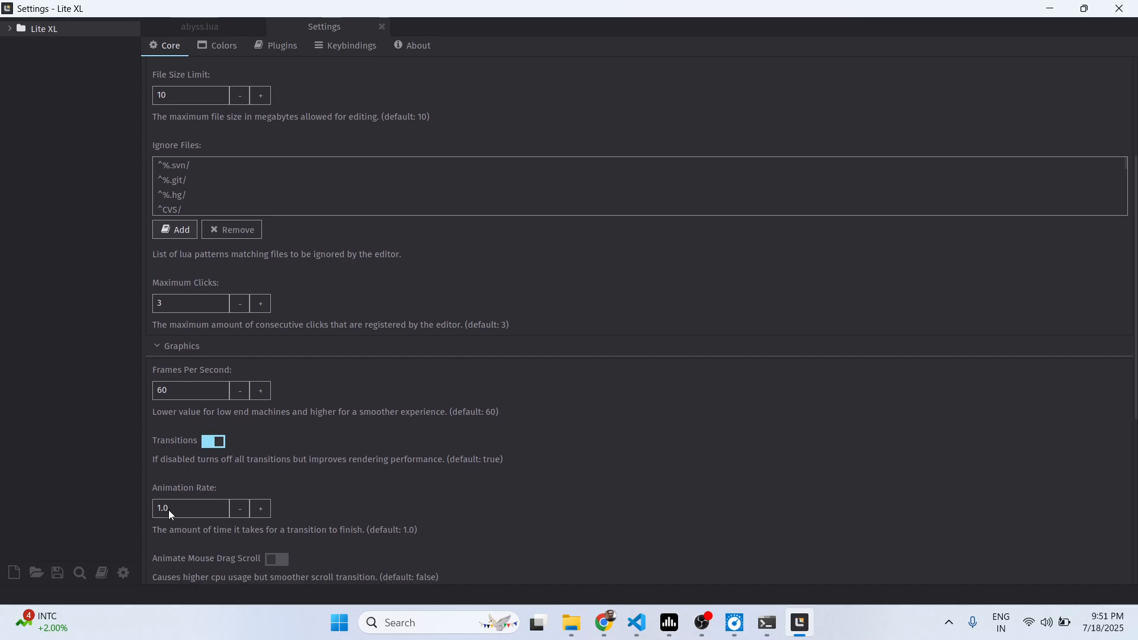
scroll("up", 3)
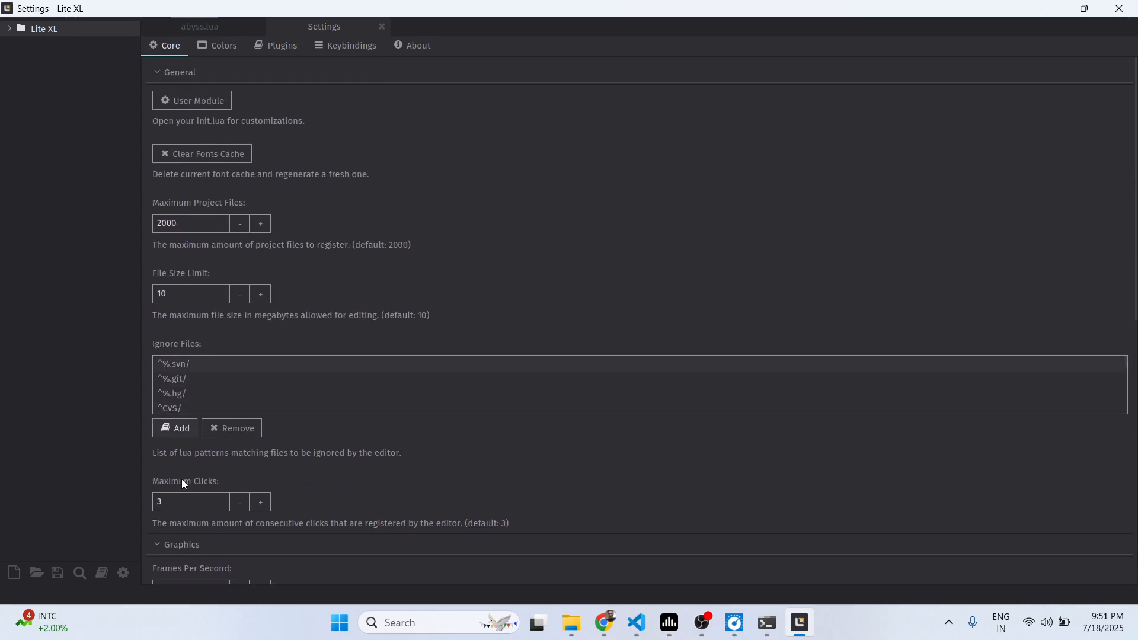
scroll("down", 3)
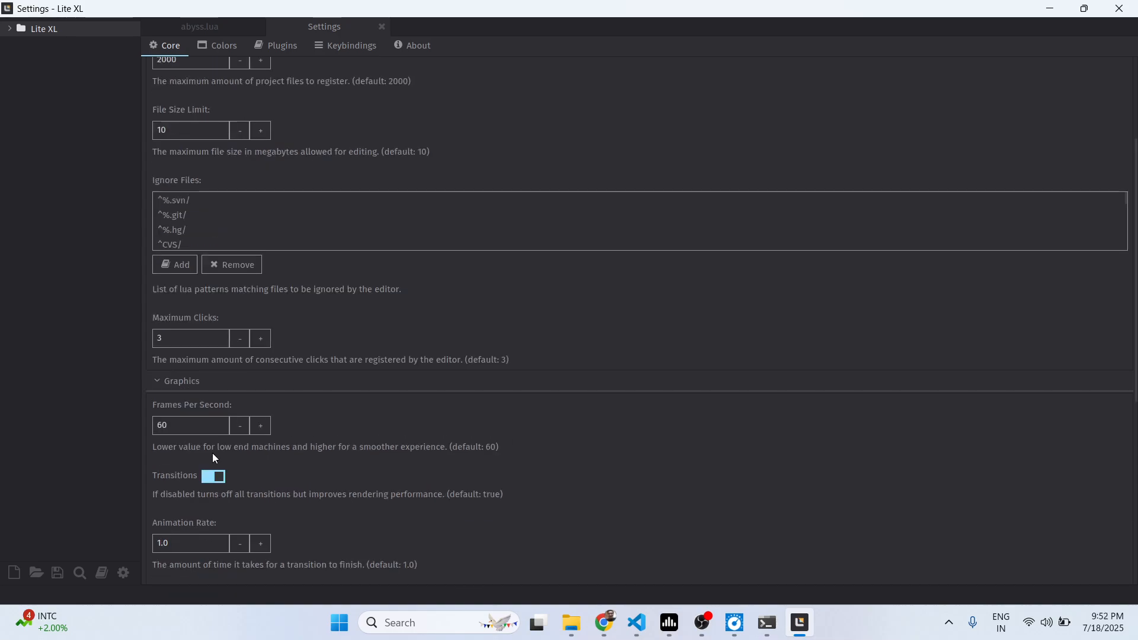
scroll("down", 3)
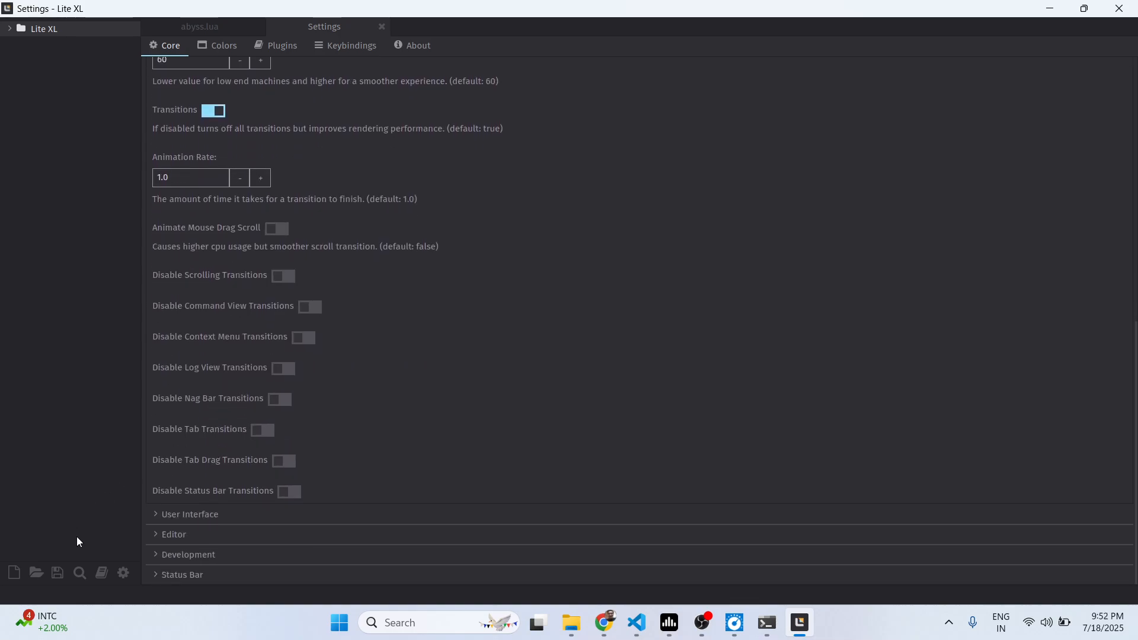
left_click(174, 534)
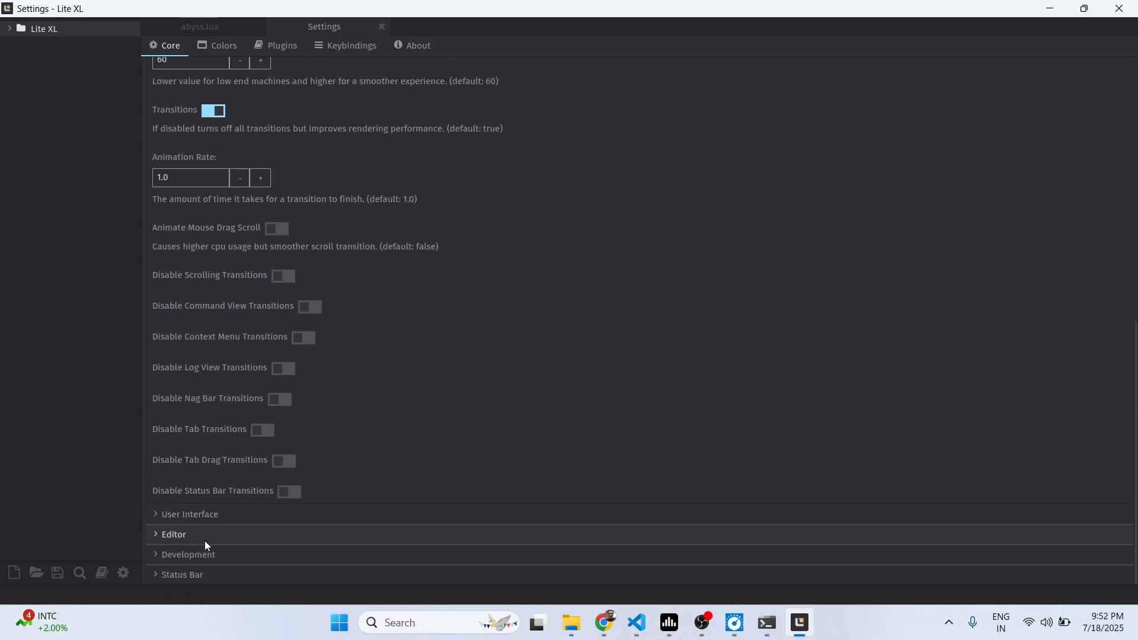
left_click(189, 554)
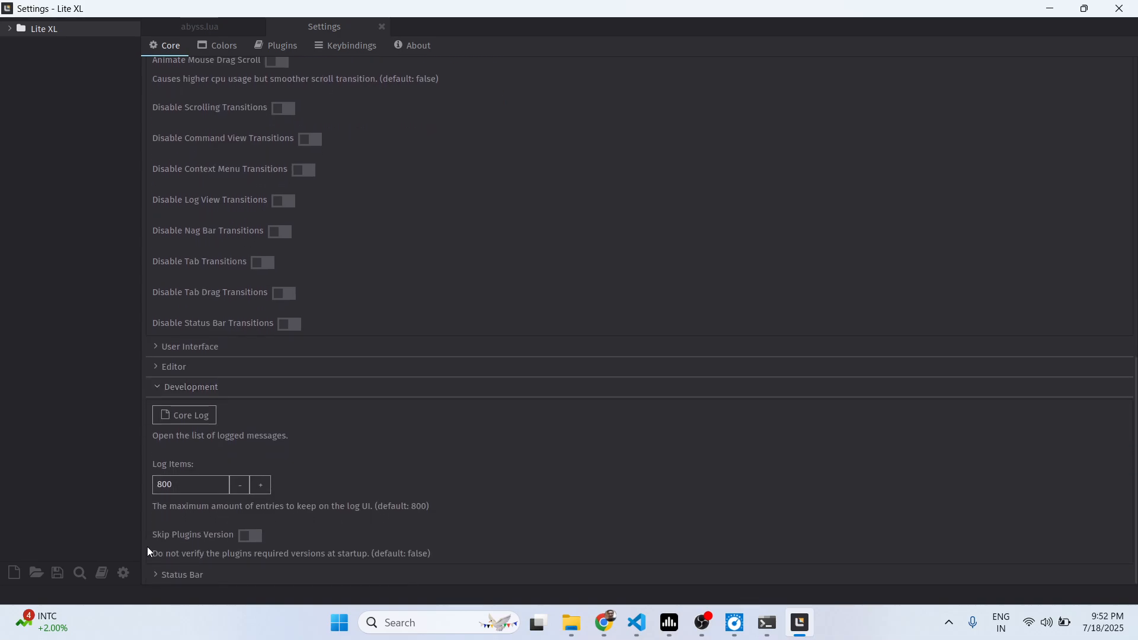
left_click(14, 573)
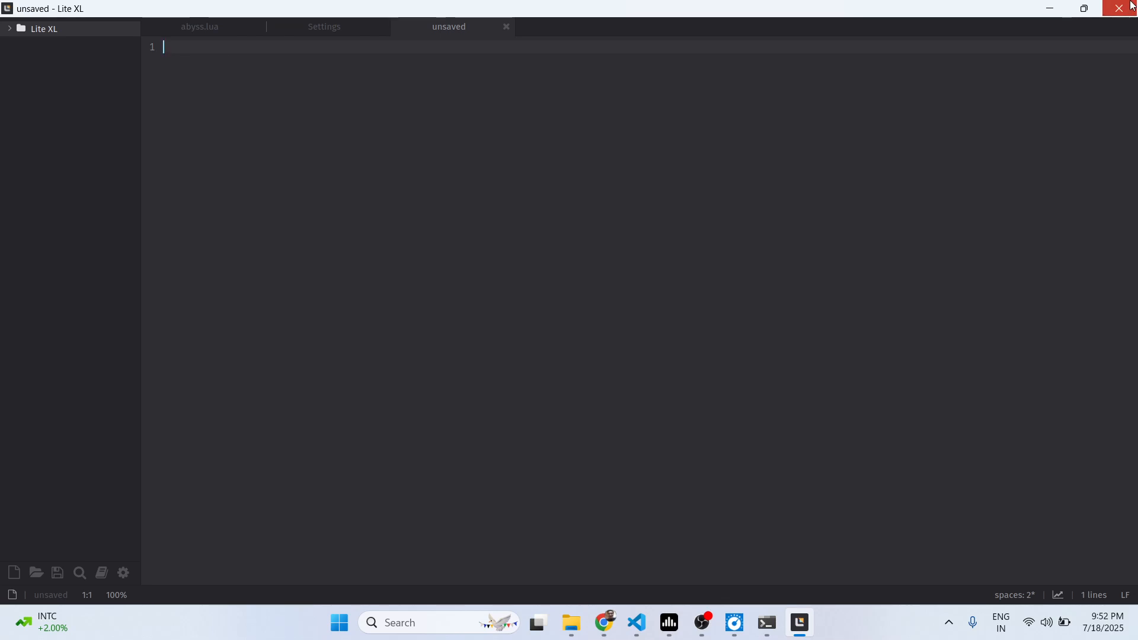
- Close the Lite XL window and go back to Chrome's converter tools page
left_click(604, 622)
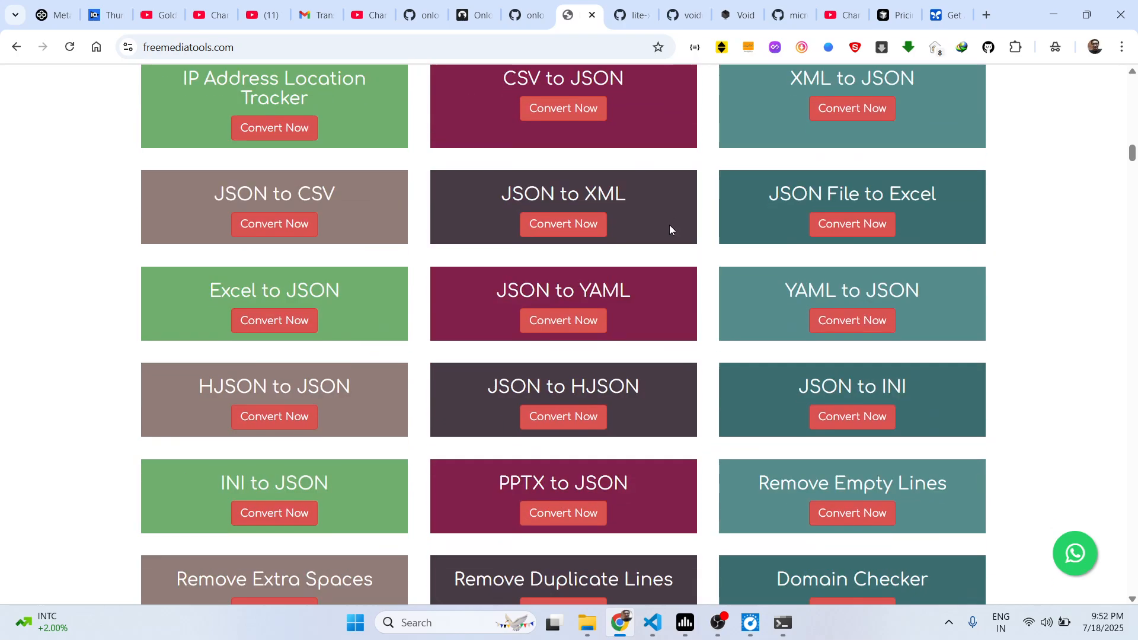
left_click(718, 622)
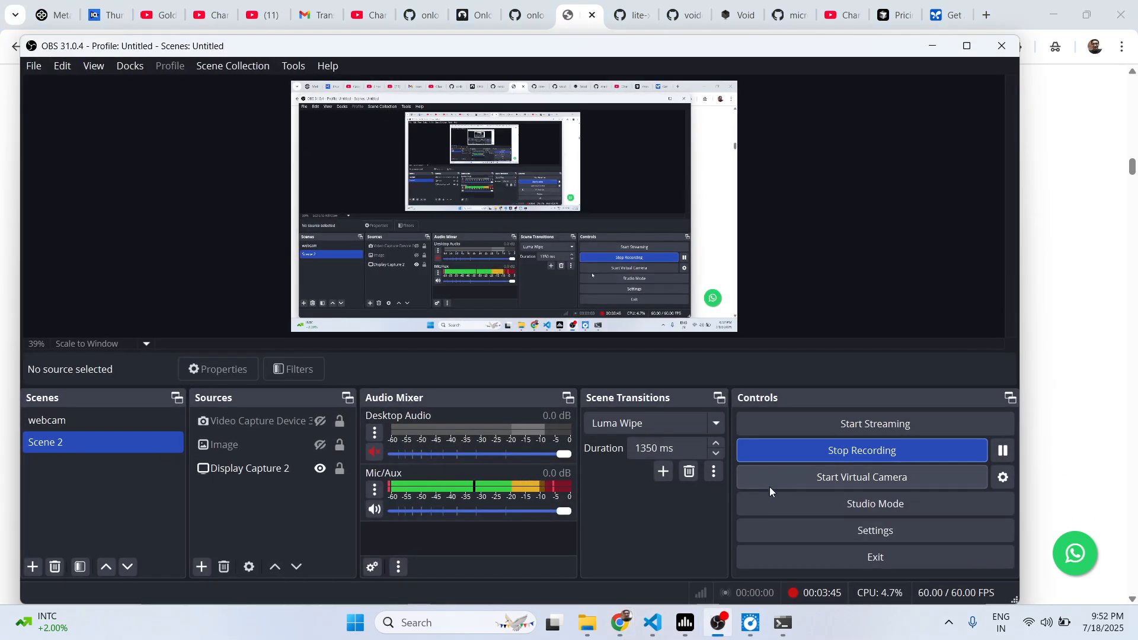